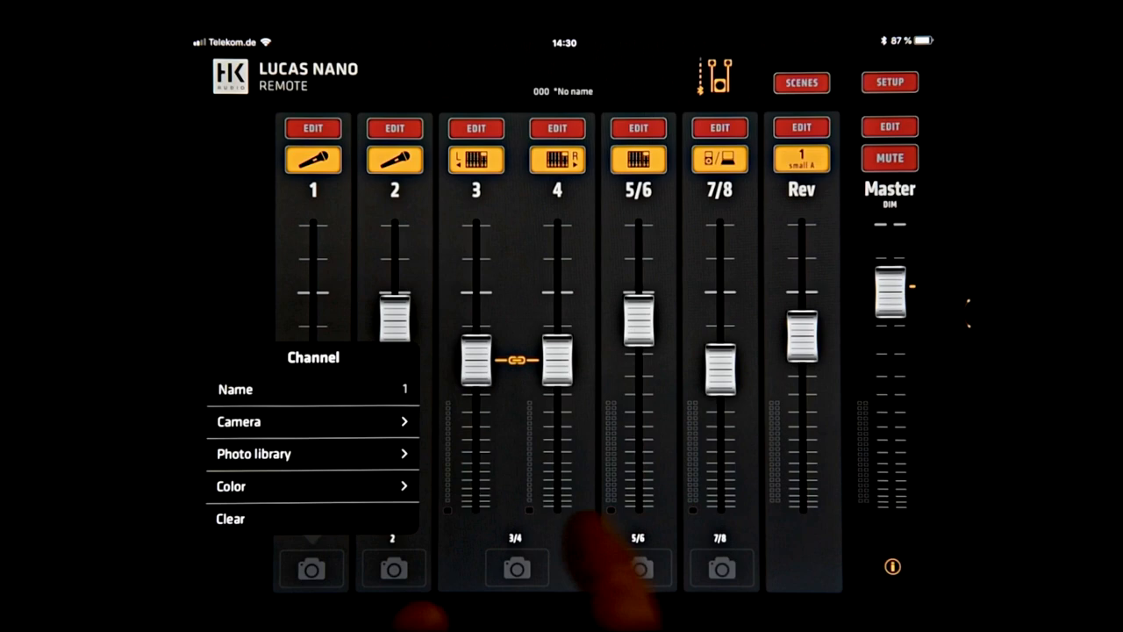
Step: Enter 'bass' as the new name for channel 1
text(bass)
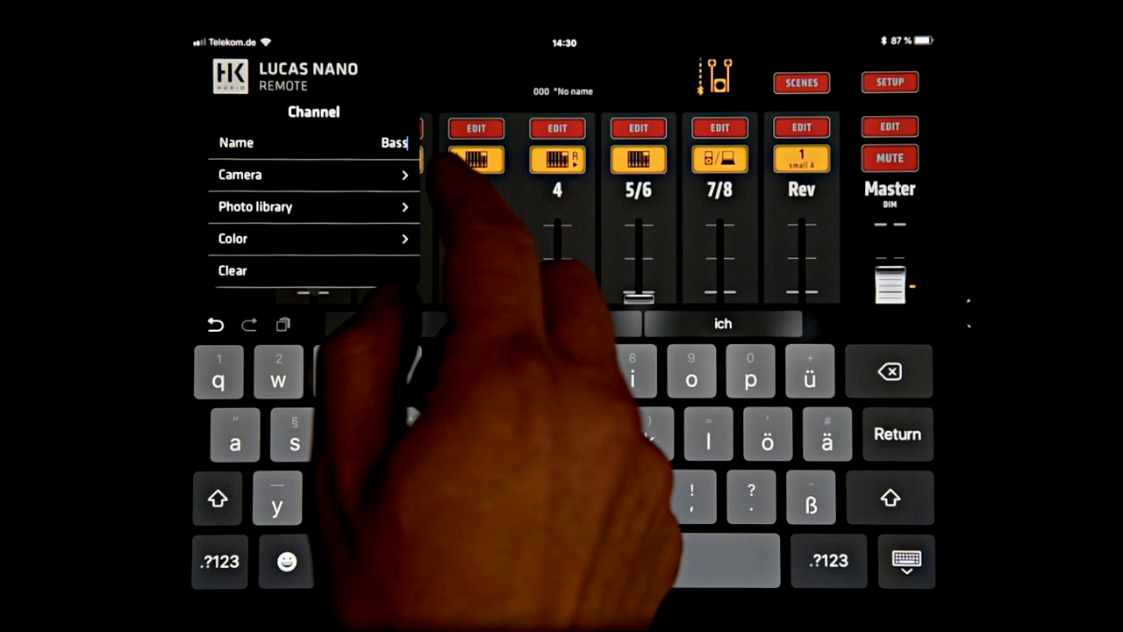
Step: Confirm the channel name and return to the mixer overview
click(263, 206)
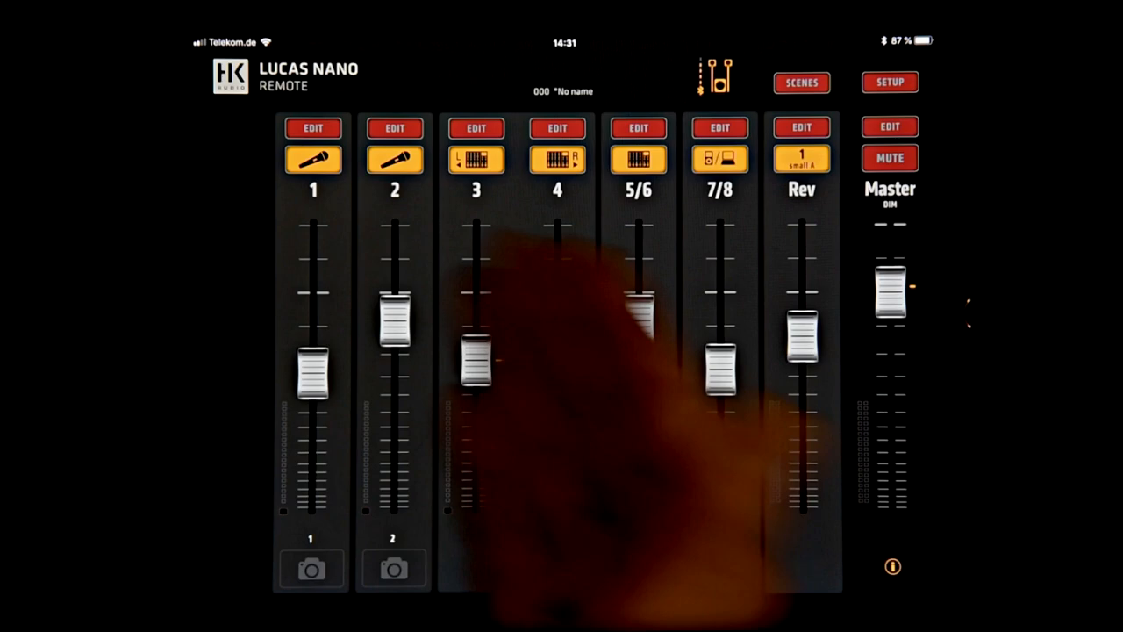
Step: Open Scene Memory and start saving a copy of the current scene
click(799, 81)
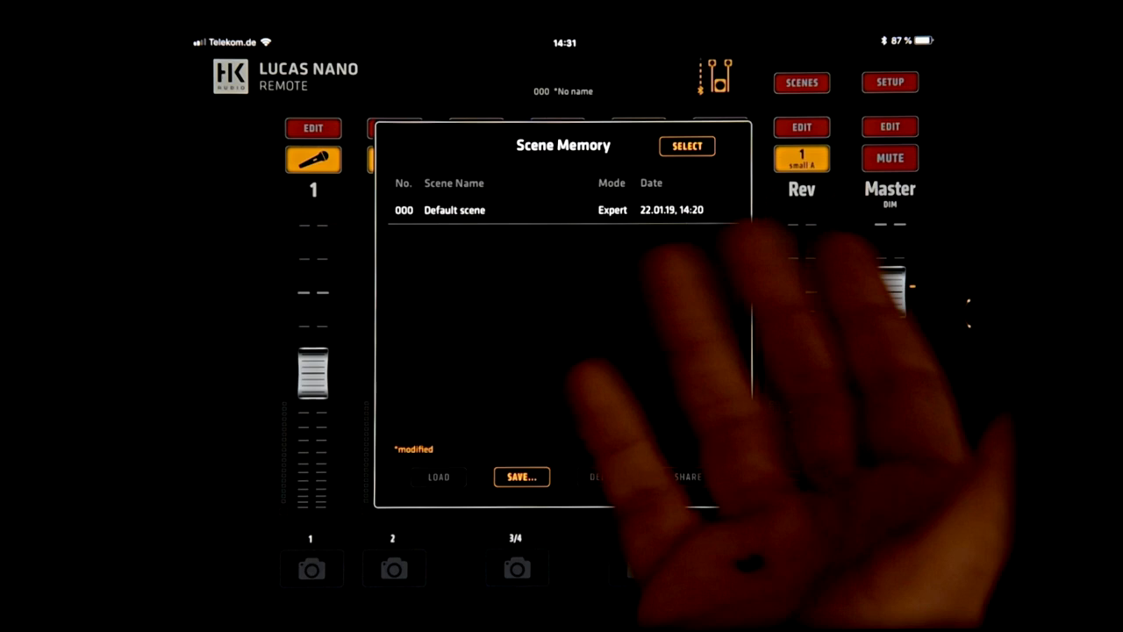
click(521, 477)
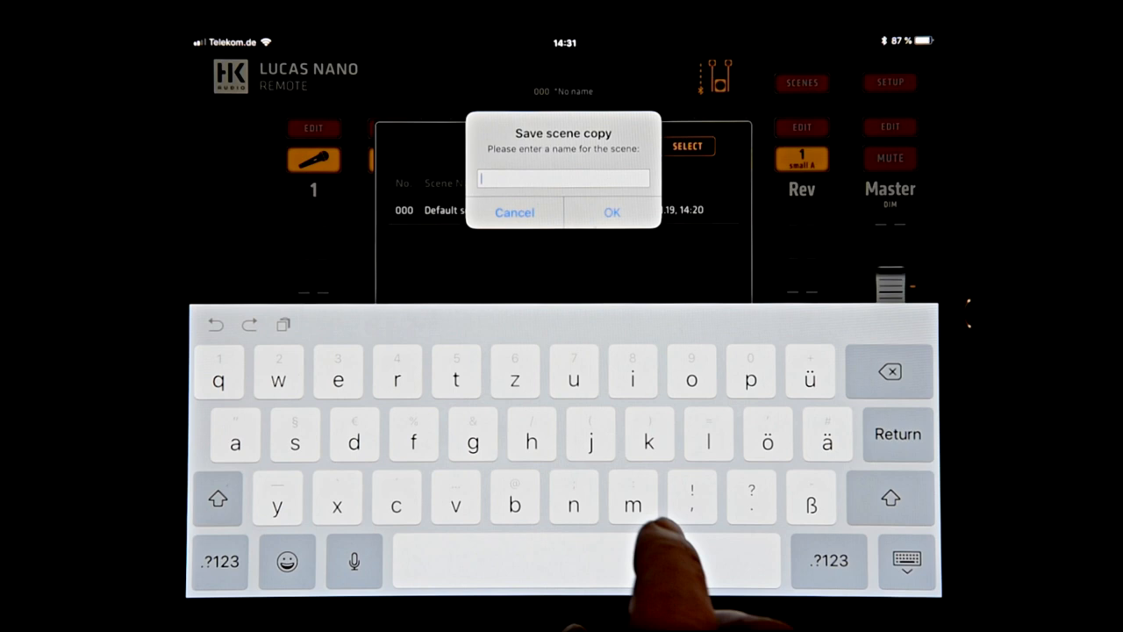
Step: Save the scene copy as 'markus' and share its file in a new email
text(markus)
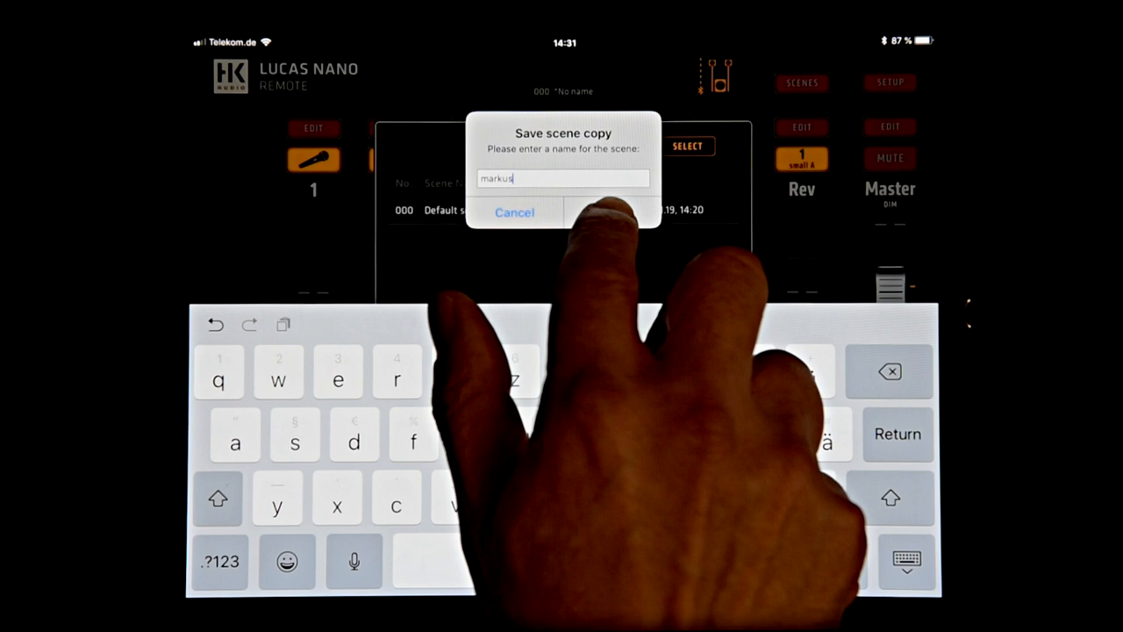
click(611, 211)
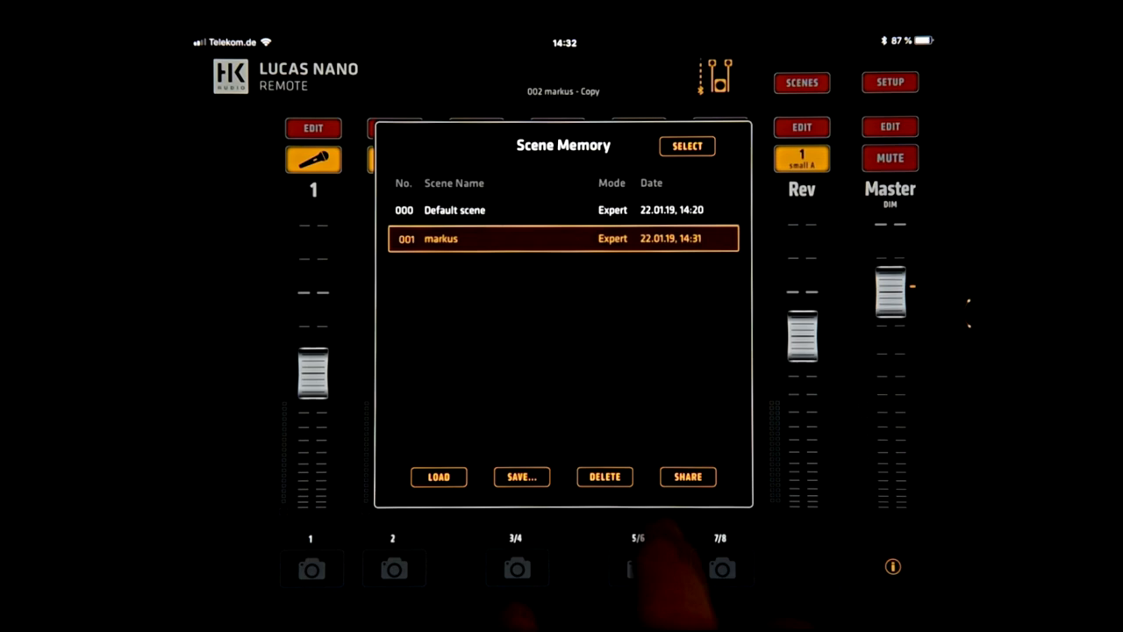
click(686, 477)
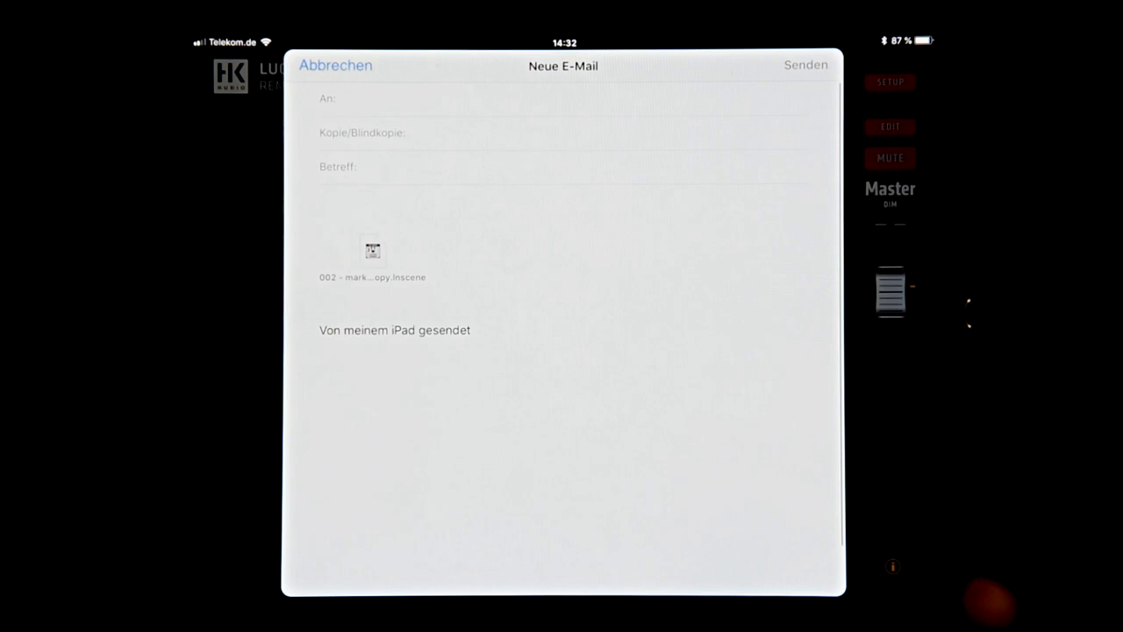